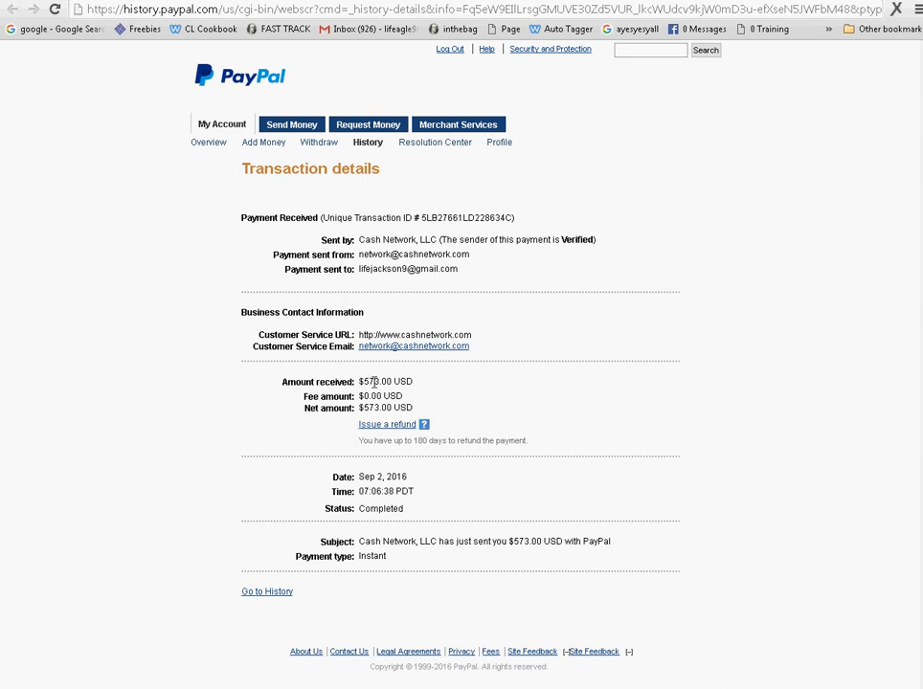
# Step: Scroll through the Craigslist leads page to the embedded training video, then return to the PayPal $573 Cash Network transaction
pyautogui.doubleClick(367, 382)
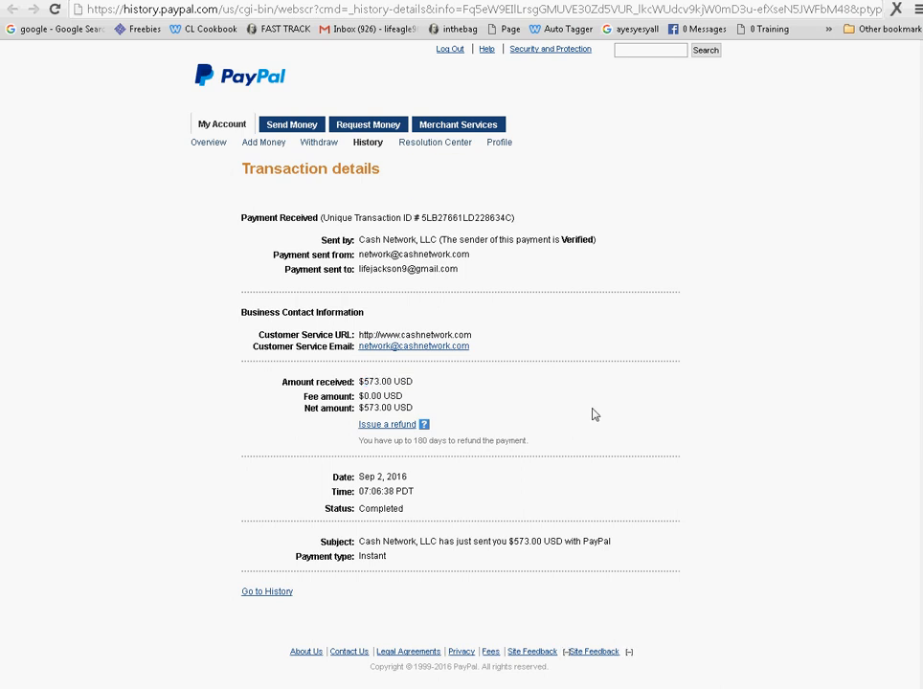
pyautogui.click(434, 142)
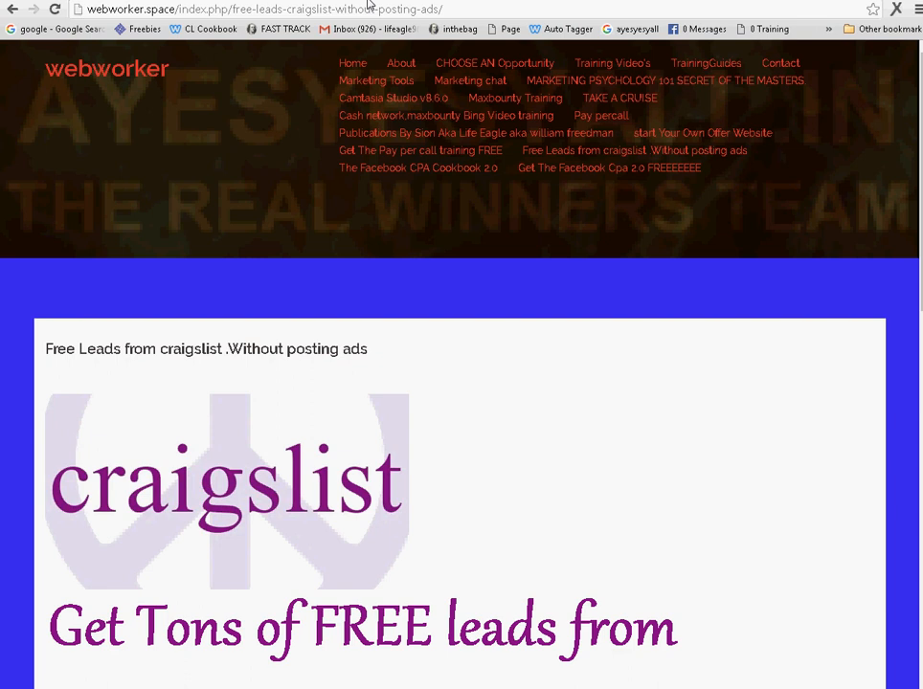
pyautogui.scroll(-3)
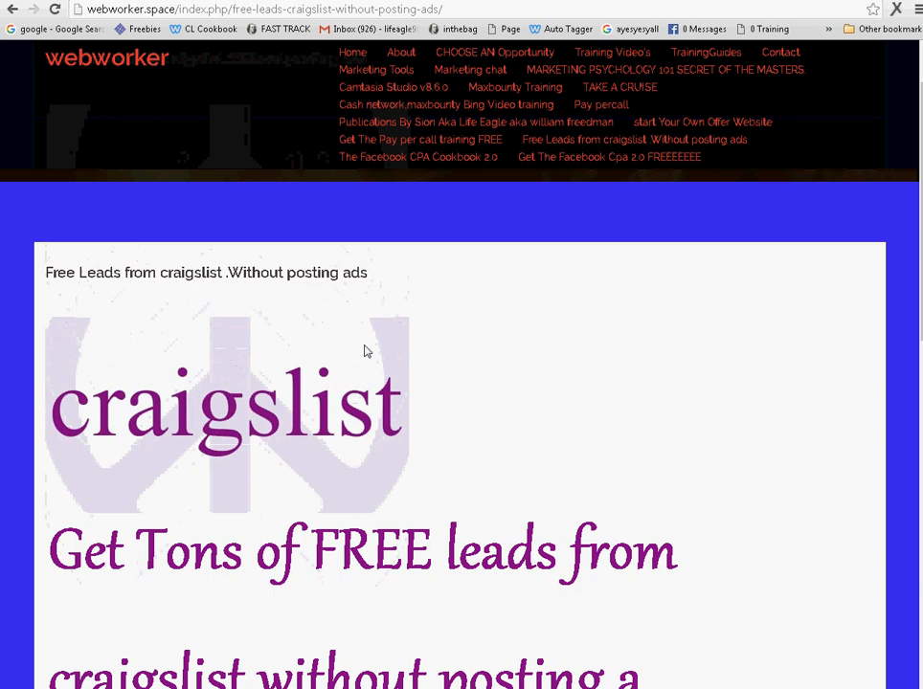
pyautogui.scroll(-3)
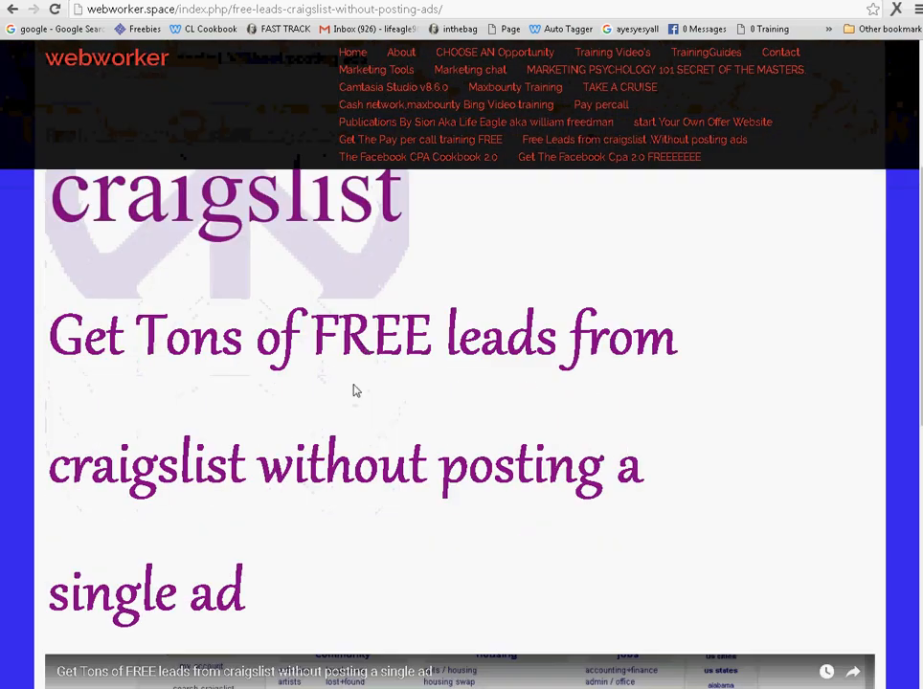
pyautogui.moveTo(498, 353)
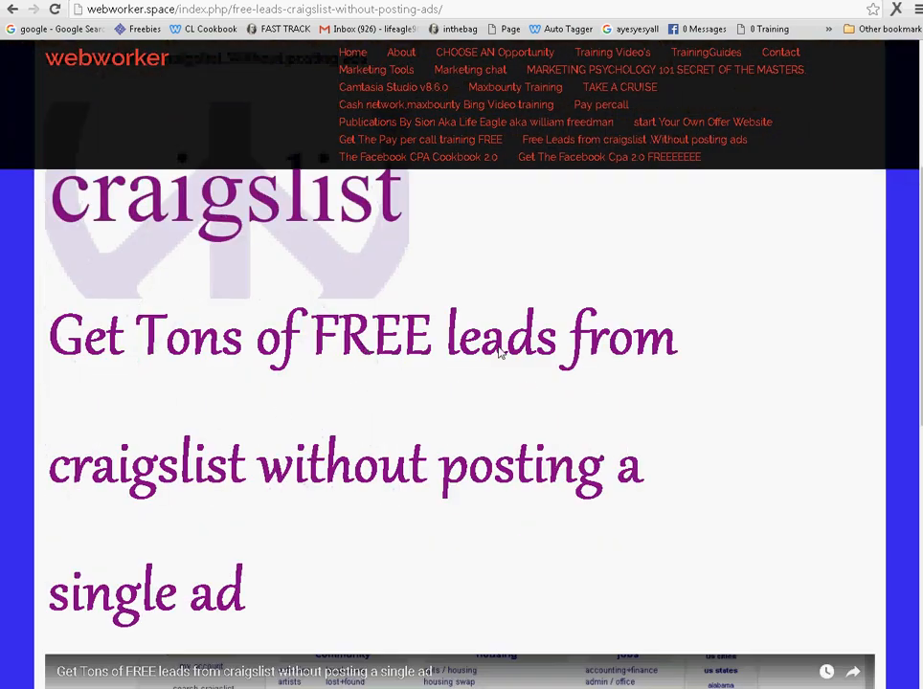
pyautogui.moveTo(126, 605)
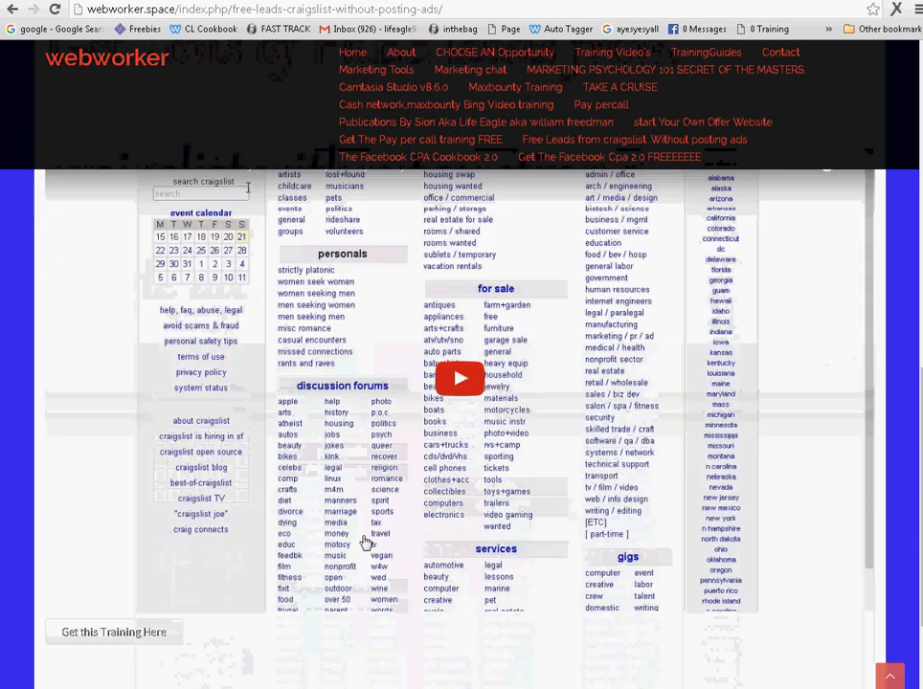
pyautogui.moveTo(431, 575)
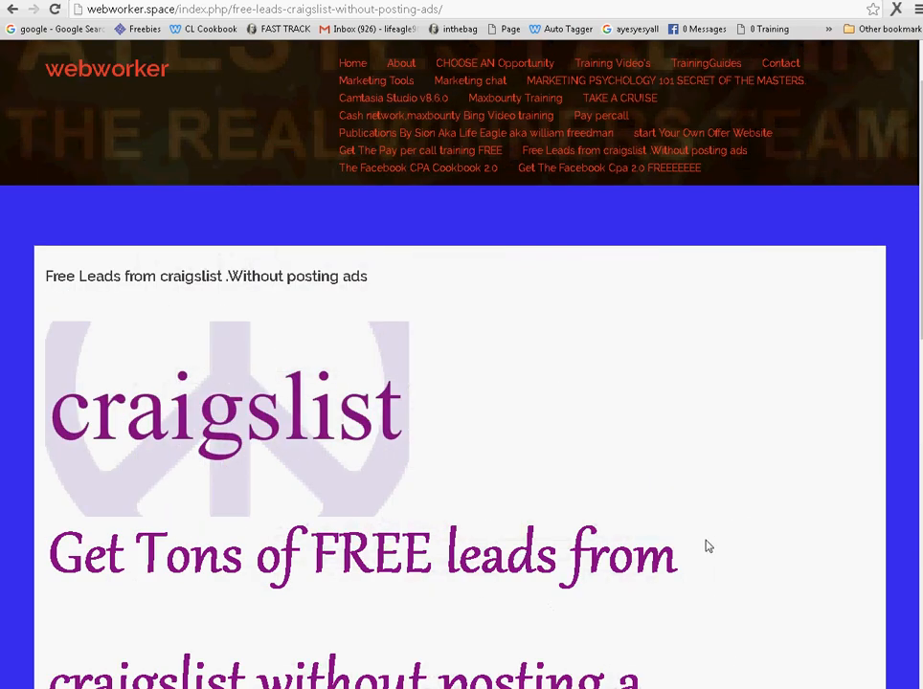
pyautogui.scroll(-3)
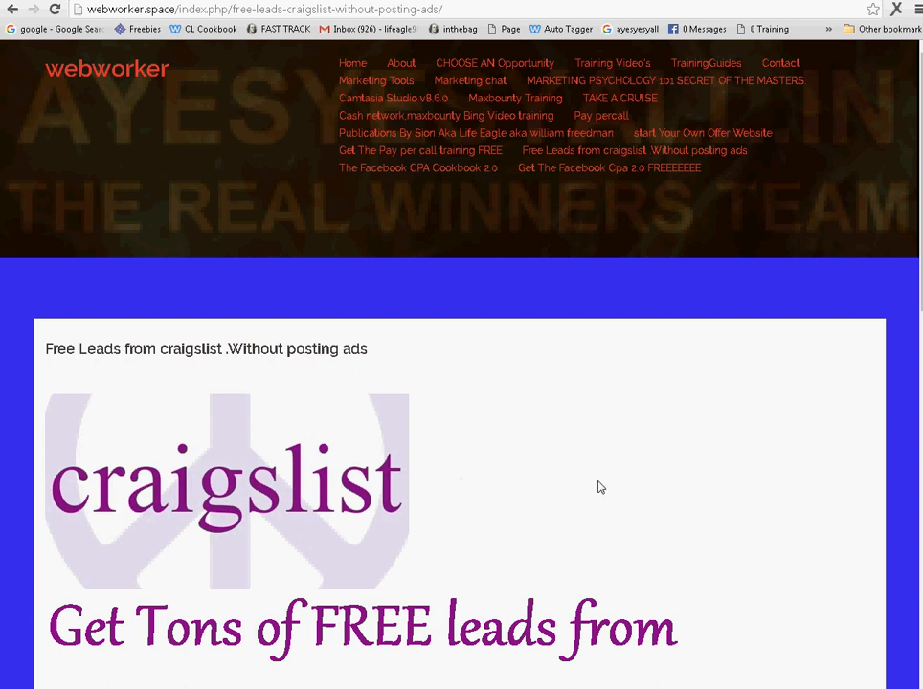
pyautogui.scroll(-3)
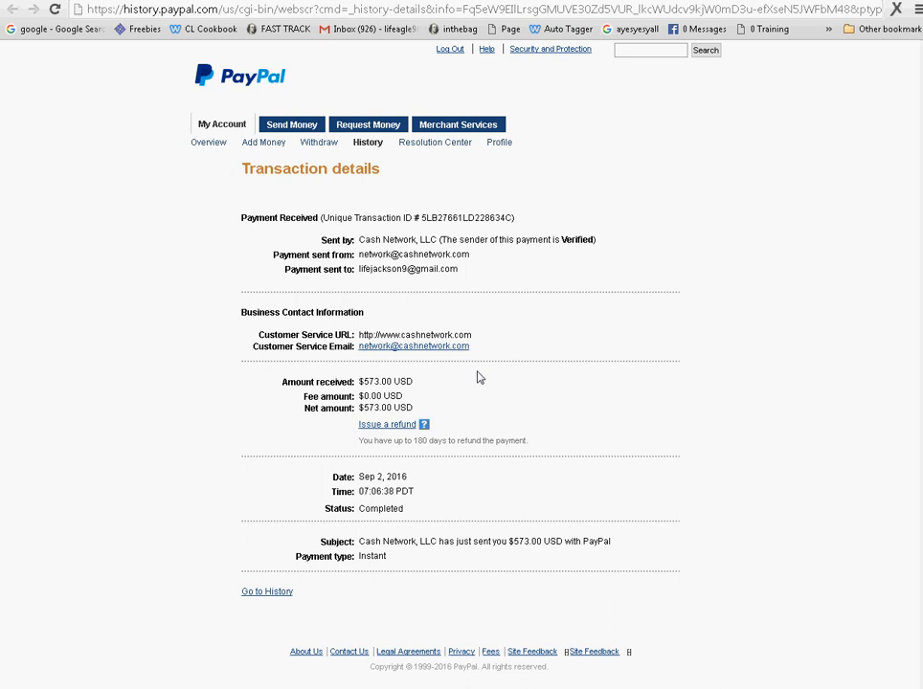
pyautogui.moveTo(467, 372)
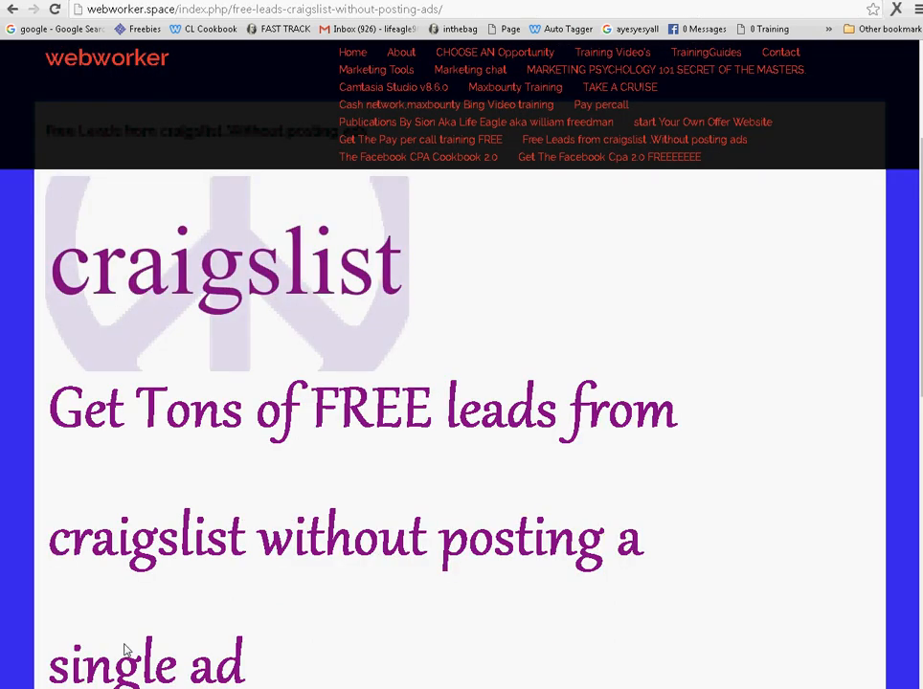
pyautogui.moveTo(433, 390)
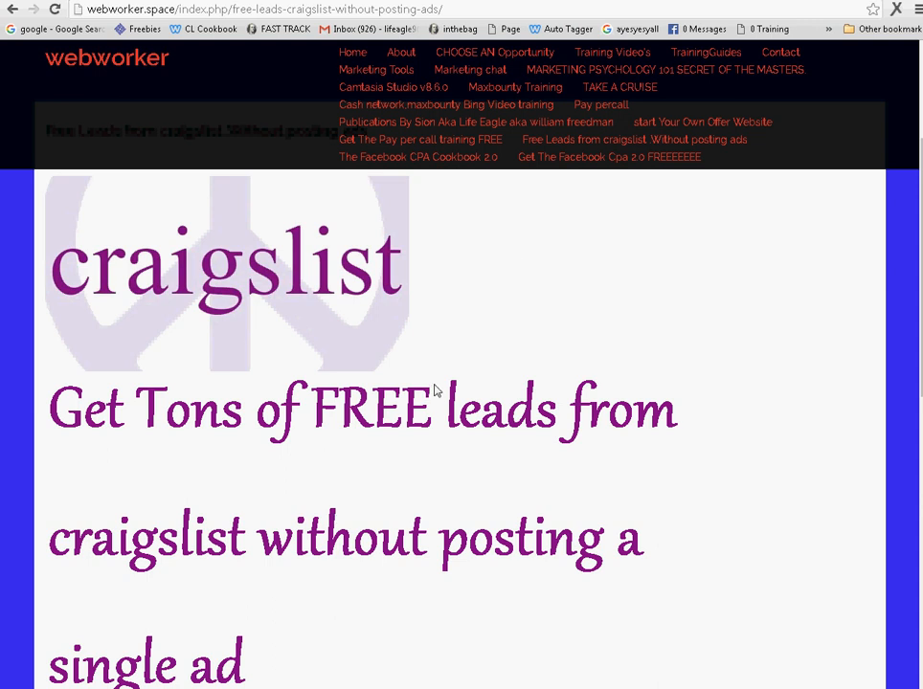
pyautogui.moveTo(4, 521)
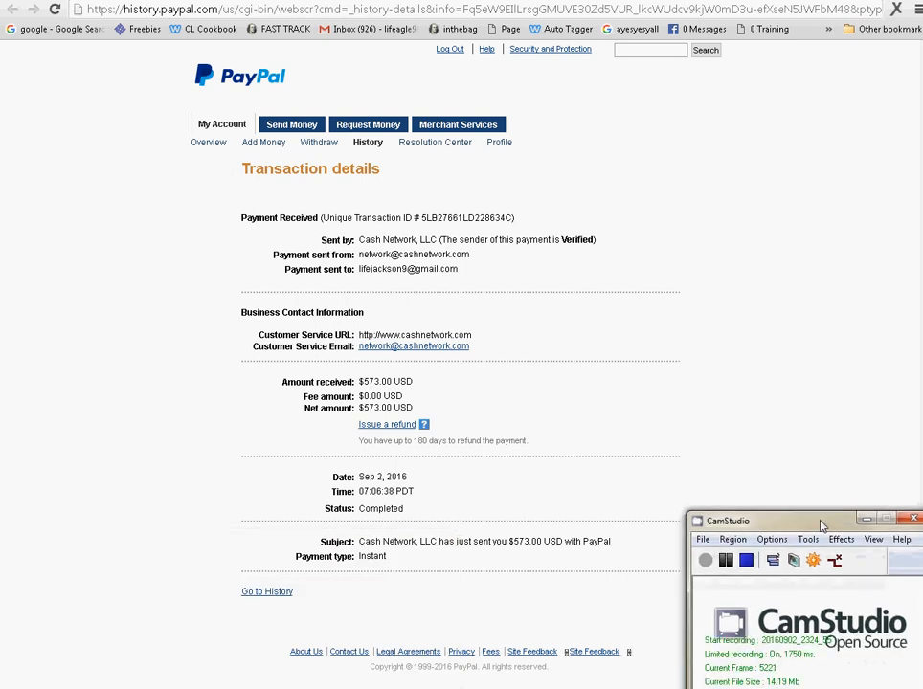
# Step: Switch back to the PayPal Transaction details showing the $573 Cash Network payment
pyautogui.click(747, 559)
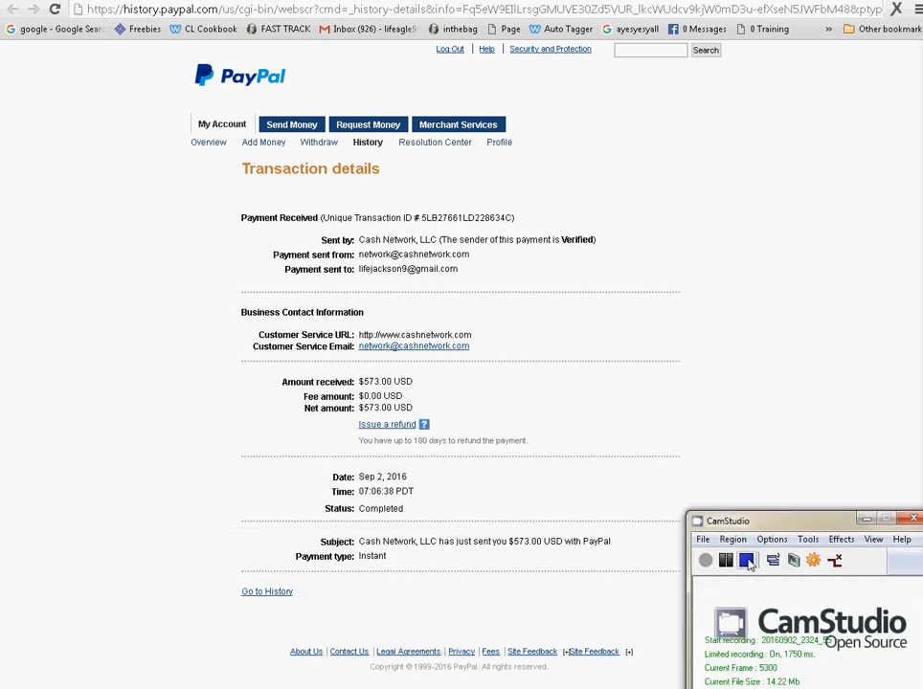